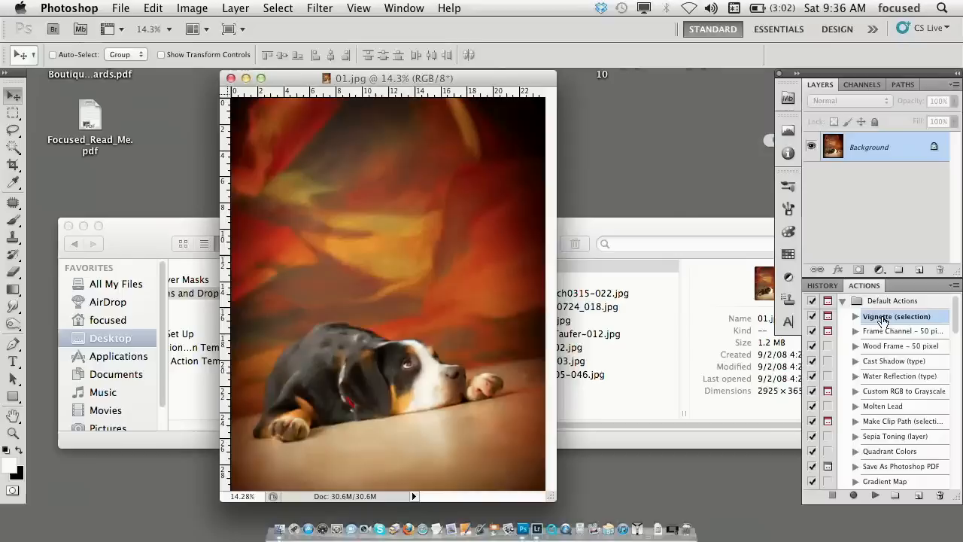
Step: Expand the Color Proof With Vignette action and inspect its recorded steps
left_click(842, 316)
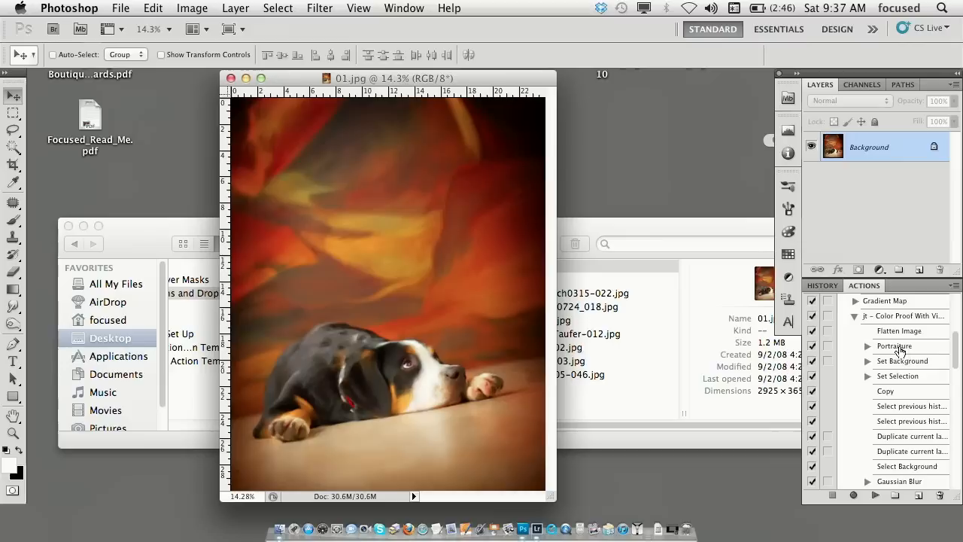
left_click(869, 361)
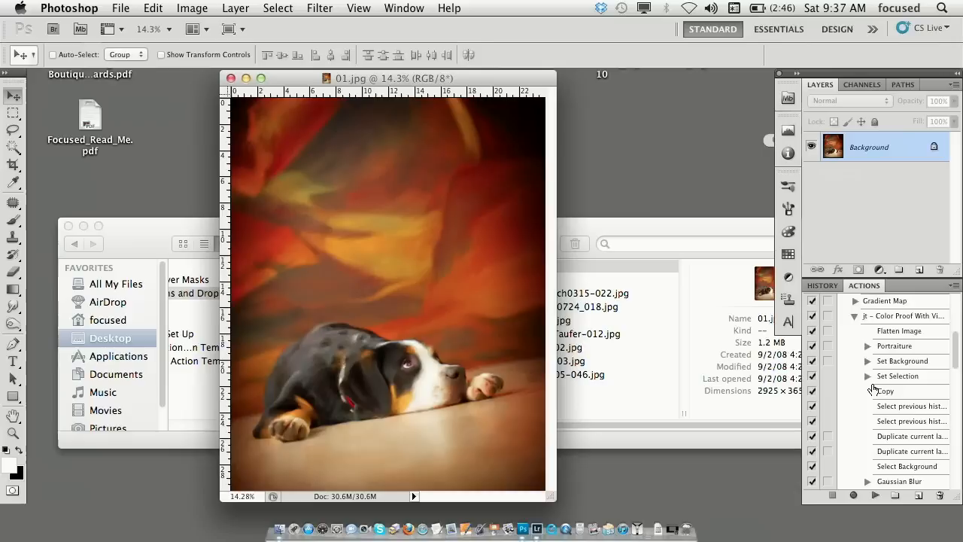
left_click(946, 286)
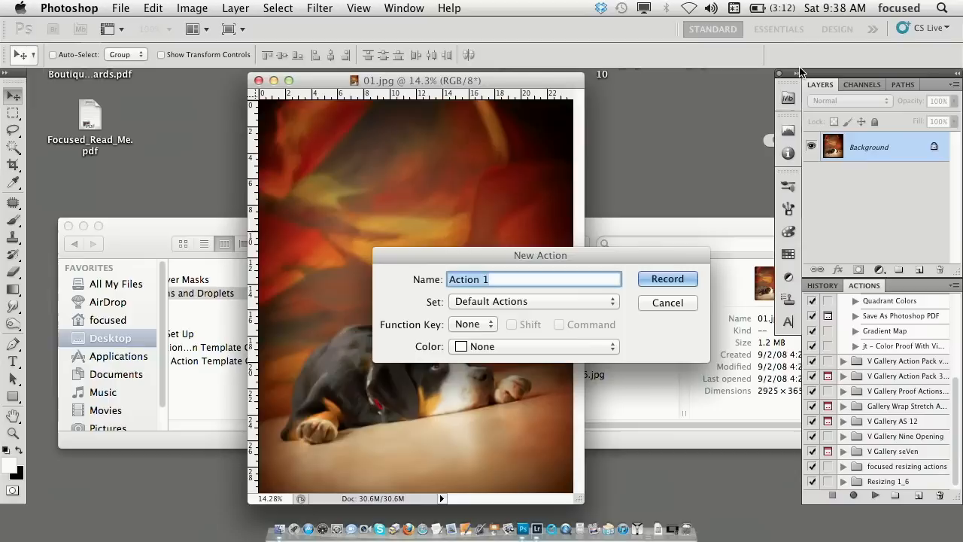
Step: Name the new action 'simple bw' in Default Actions and begin recording
type("simple bw")
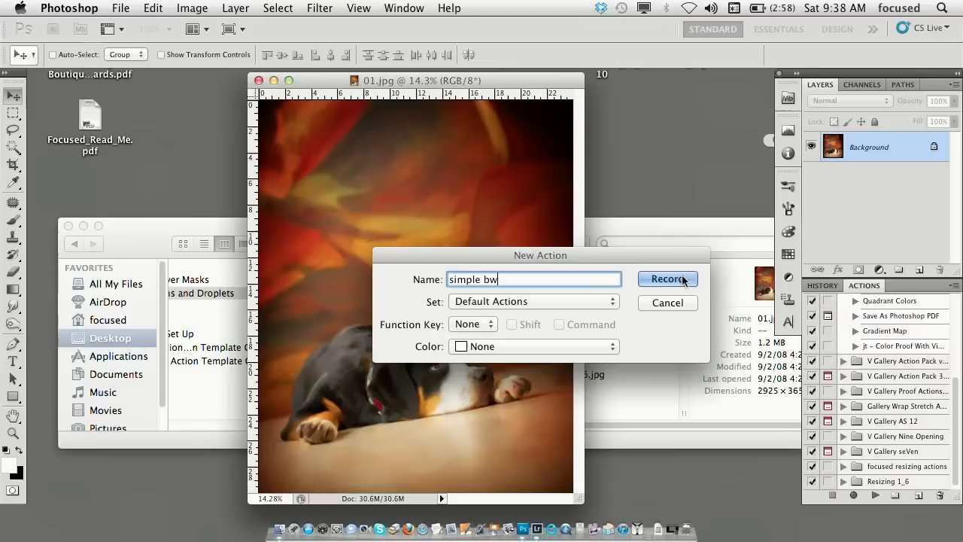
left_click(667, 279)
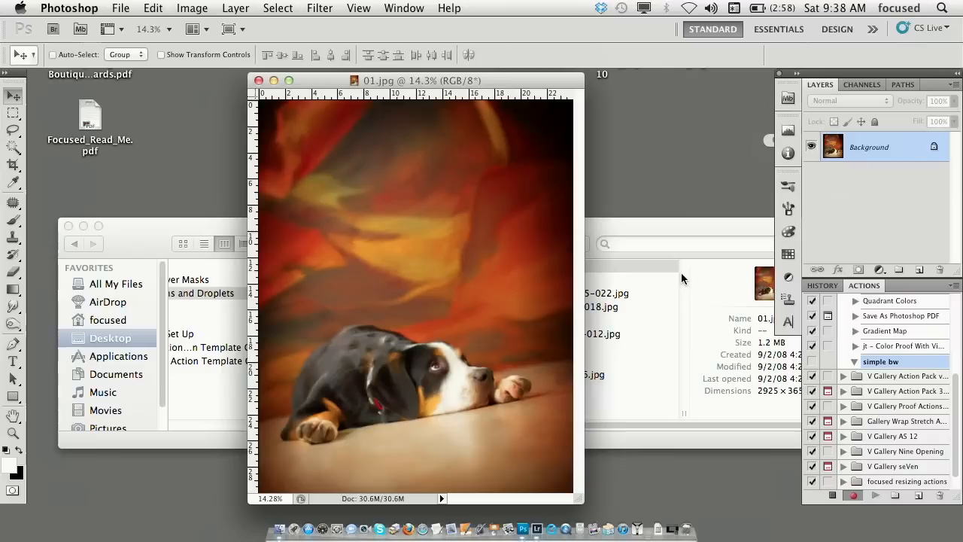
Step: Desaturate the dog photo via Image > Adjustments so the step records into simple bw
left_click(192, 9)
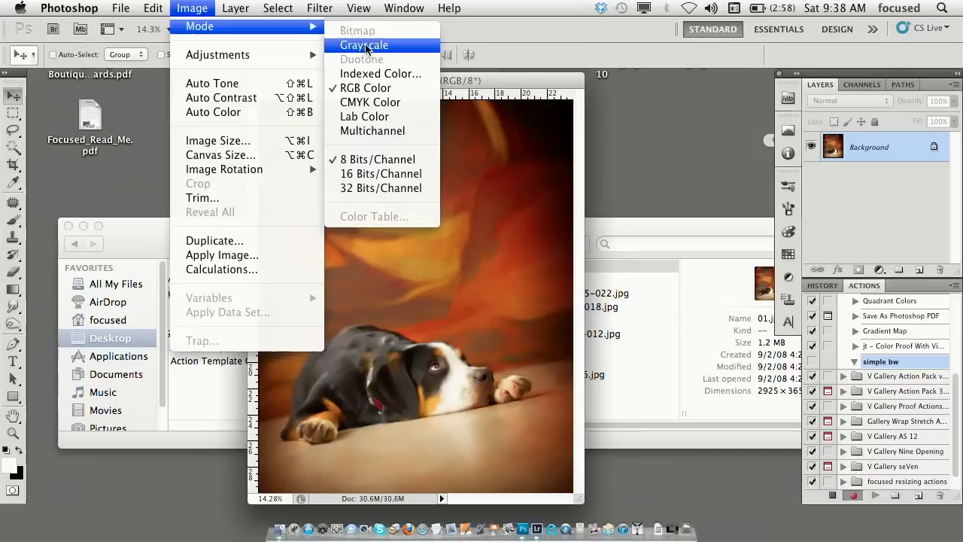
left_click(364, 45)
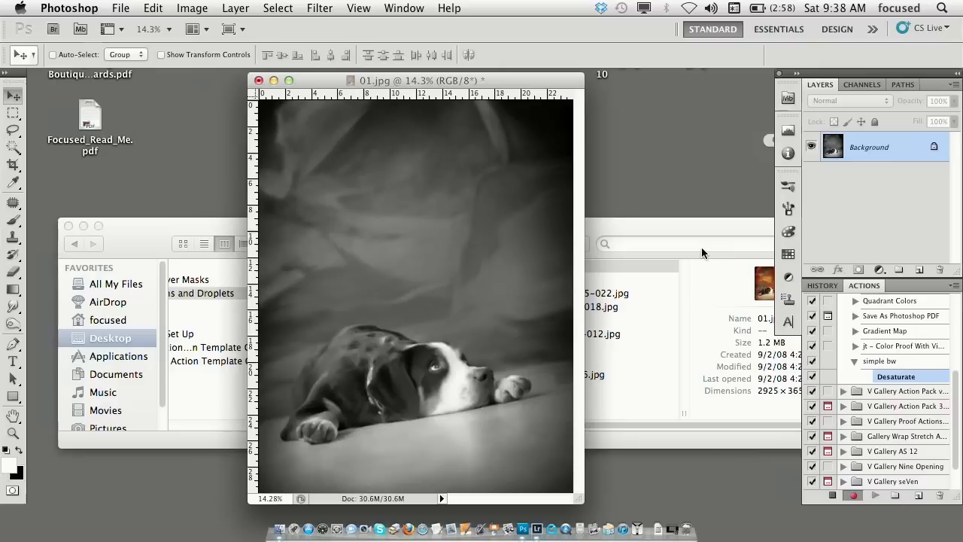
mouse_move(779, 406)
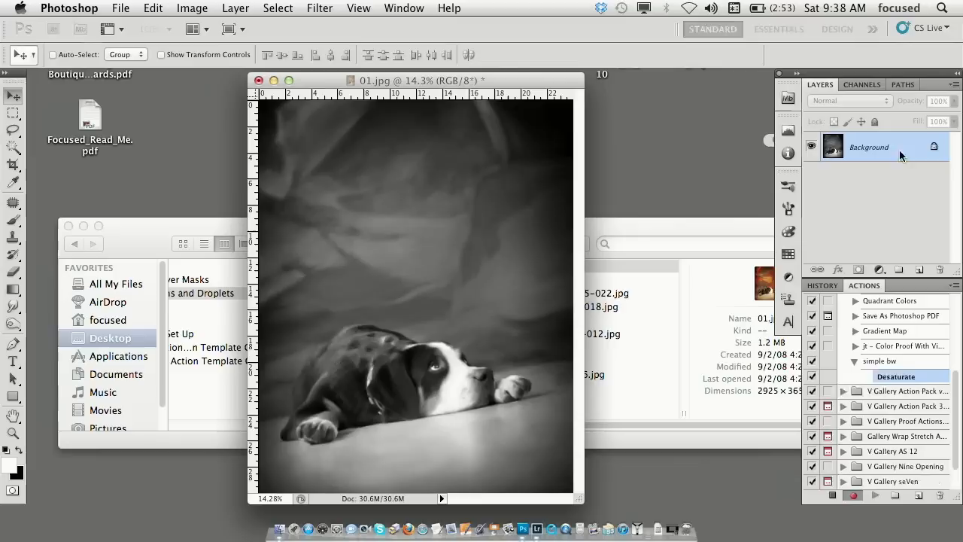
left_click(875, 495)
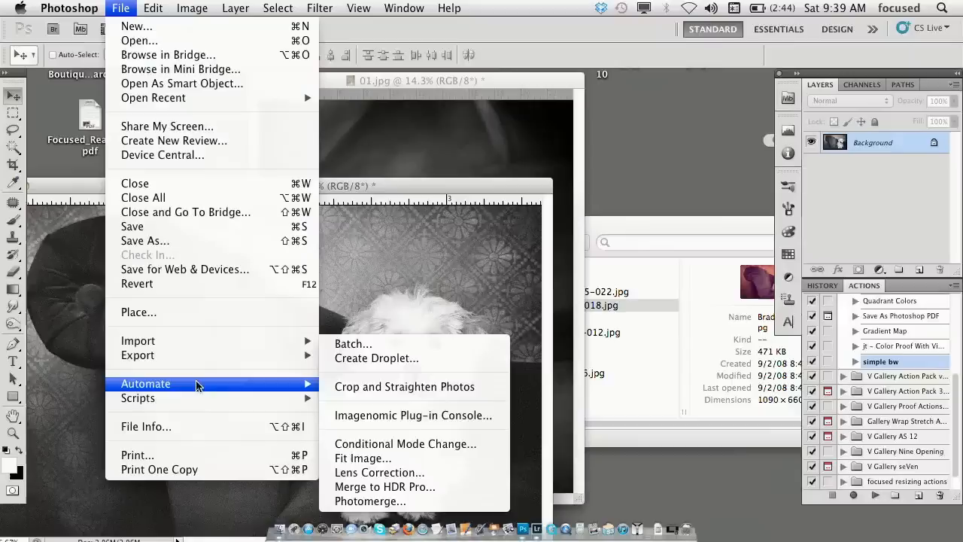
Step: Create a droplet from the simple bw action and save it as simple bw.app on the Desktop
left_click(377, 358)
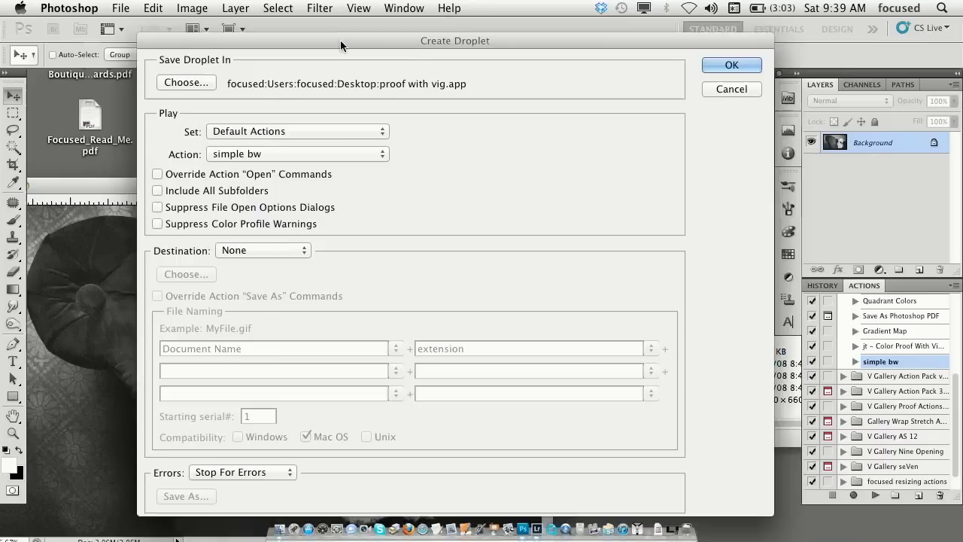
left_click(186, 82)
type("simple bw.app")
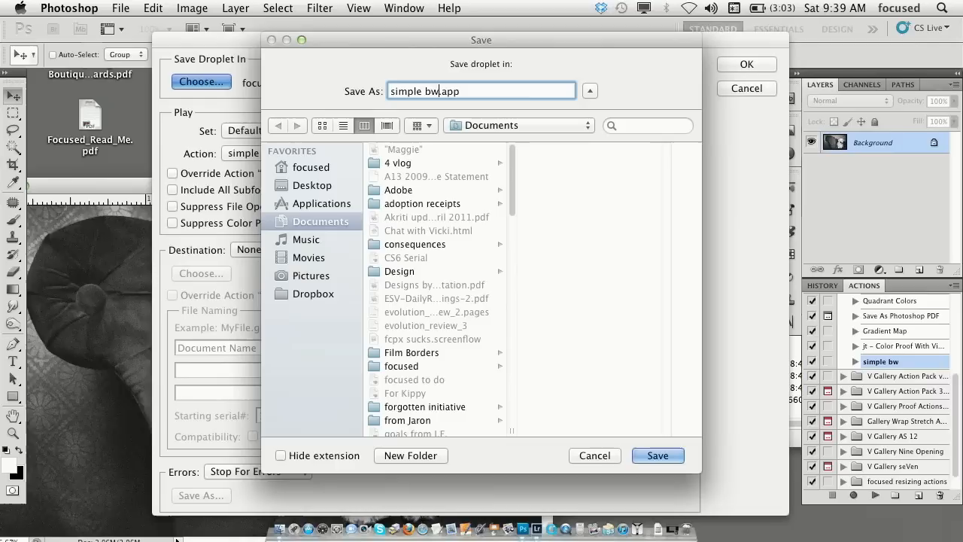
left_click(656, 454)
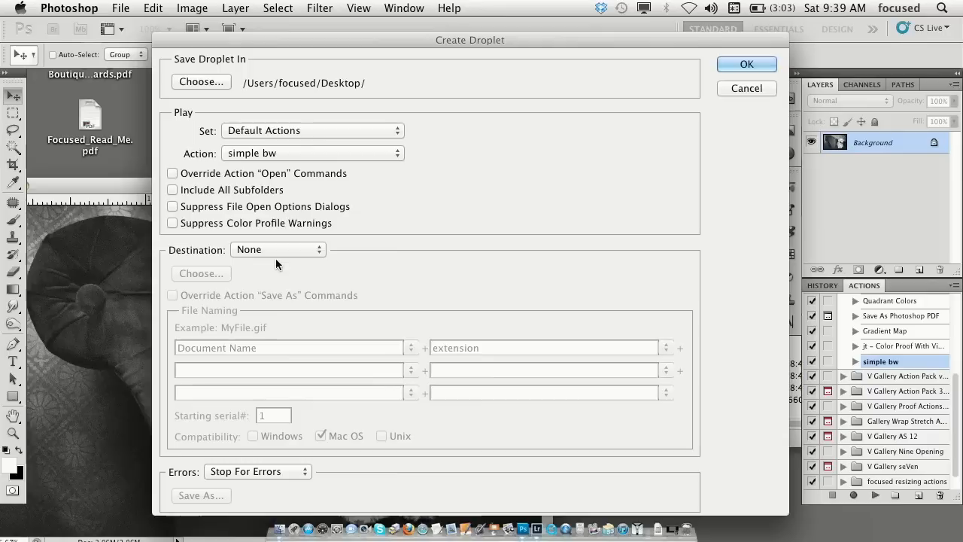
left_click(747, 63)
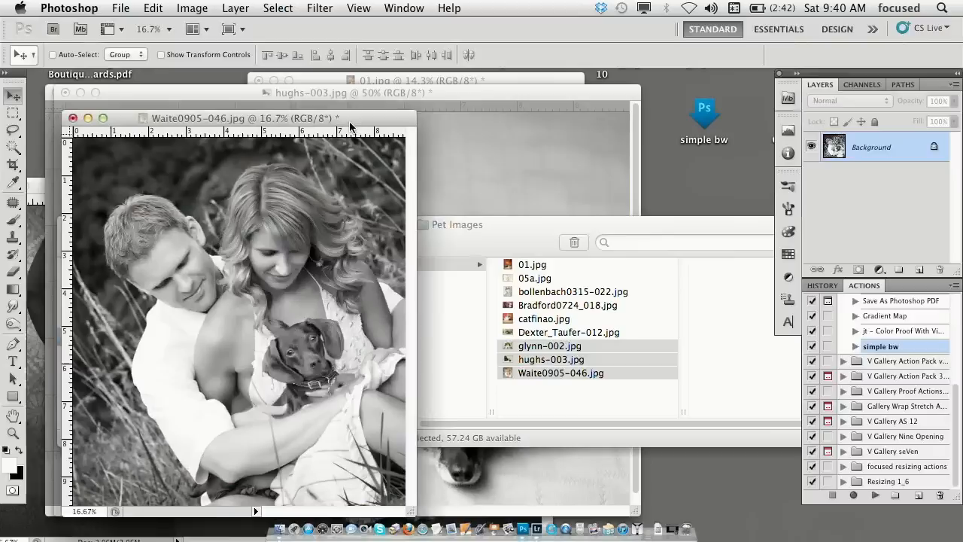
Step: Run the pet photos through the simple bw droplet and review the black-and-white results
double_click(550, 345)
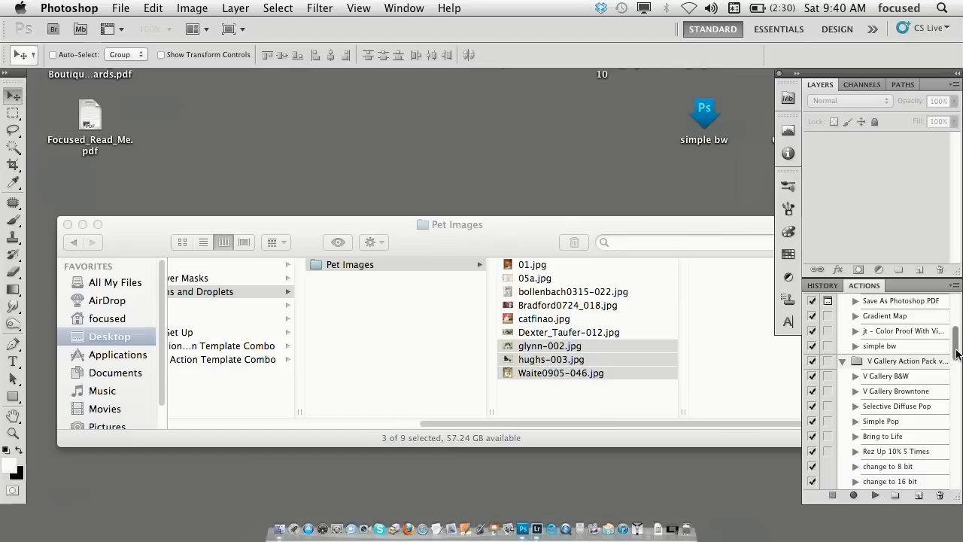
scroll("down", 3)
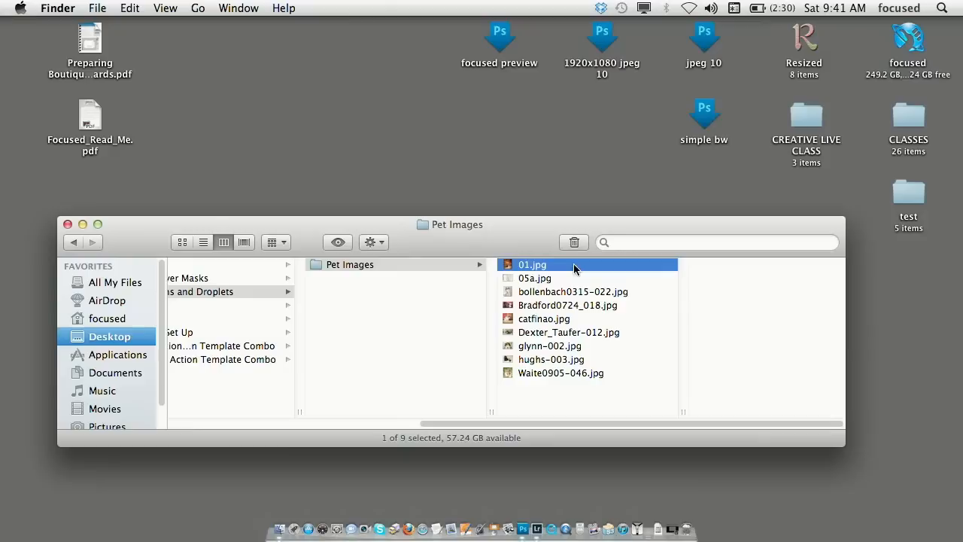
Step: Open 01.jpg from the Pet Images folder into Photoshop
double_click(533, 265)
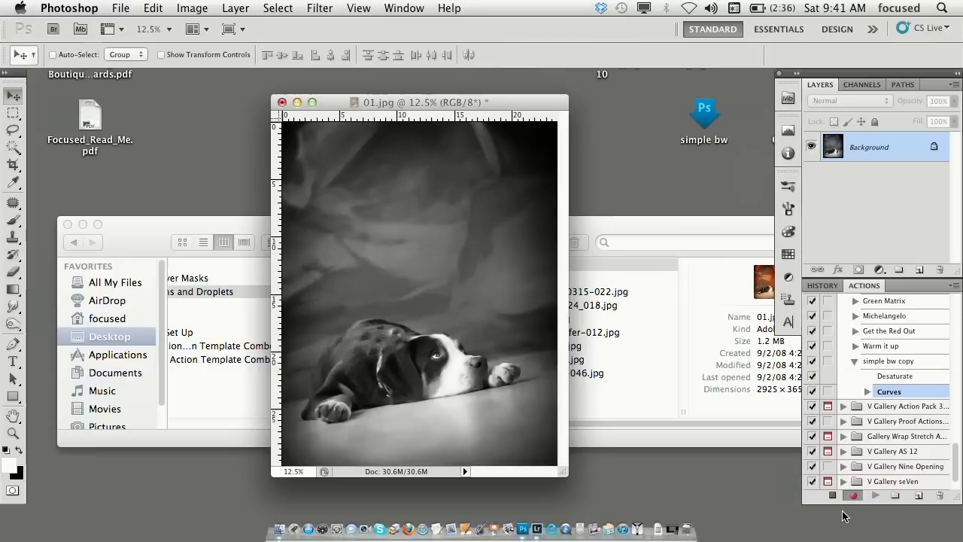
Step: Record a Save As step into simple bw copy that saves 01.jpg as JPEG in the simple bw folder
left_click(120, 9)
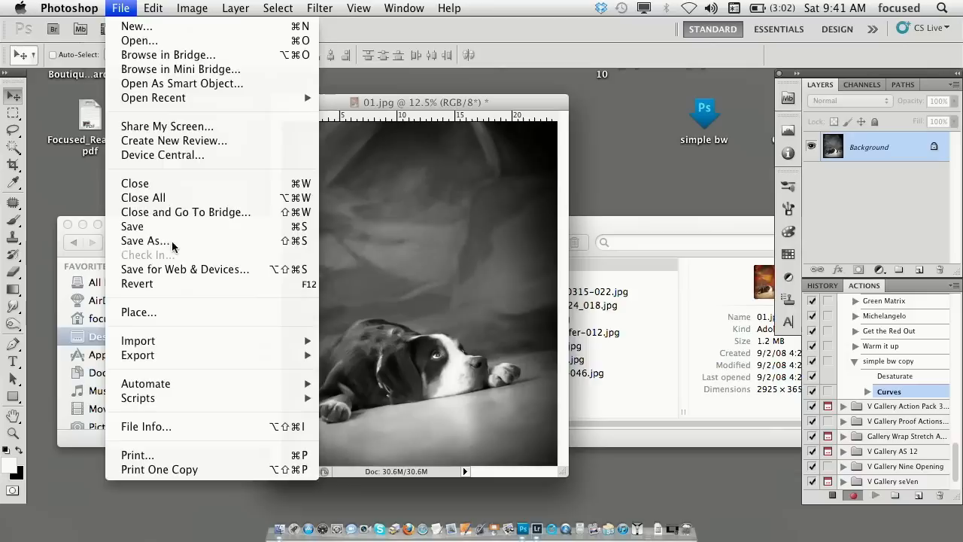
left_click(144, 241)
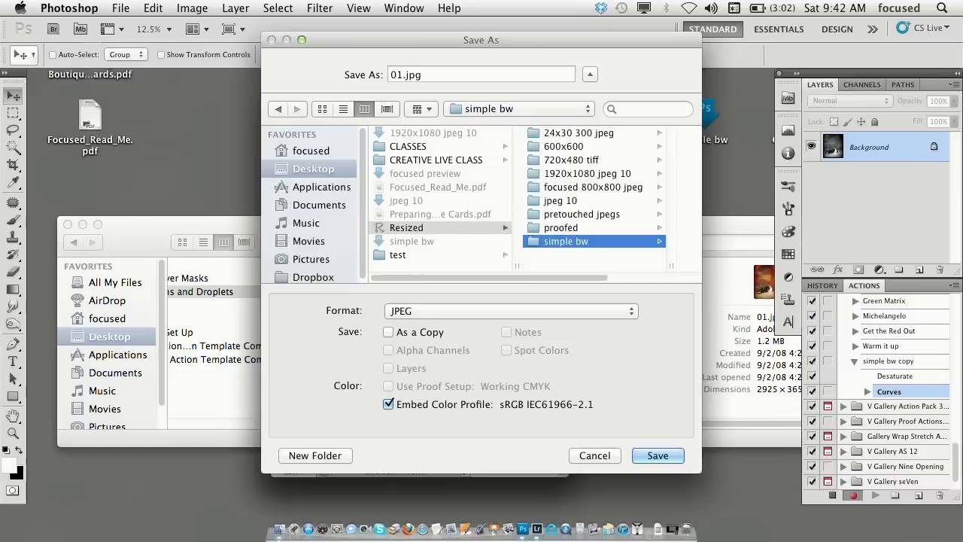
left_click(656, 455)
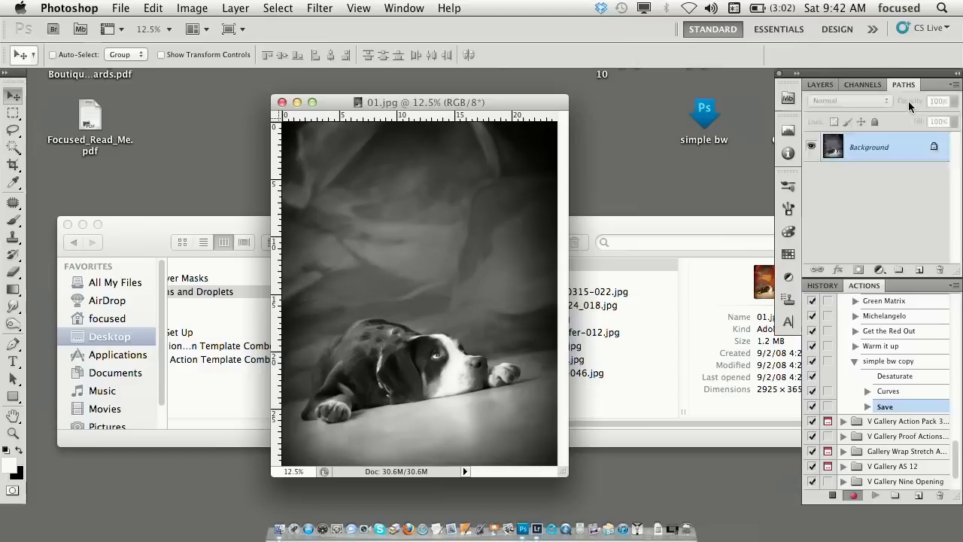